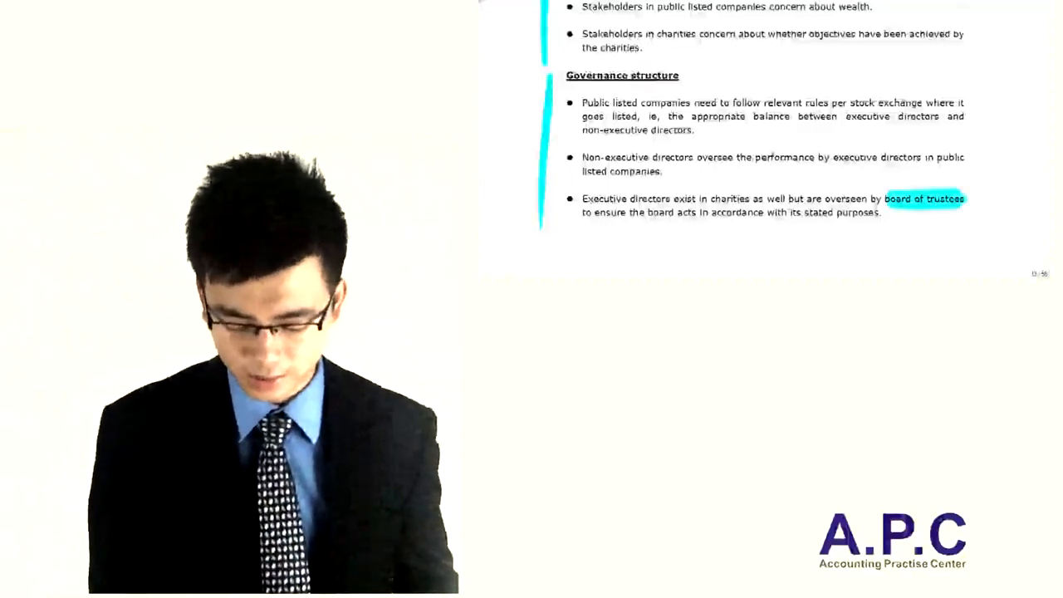
{"action": "scroll", "scroll_direction": "up", "scroll_amount": 3}
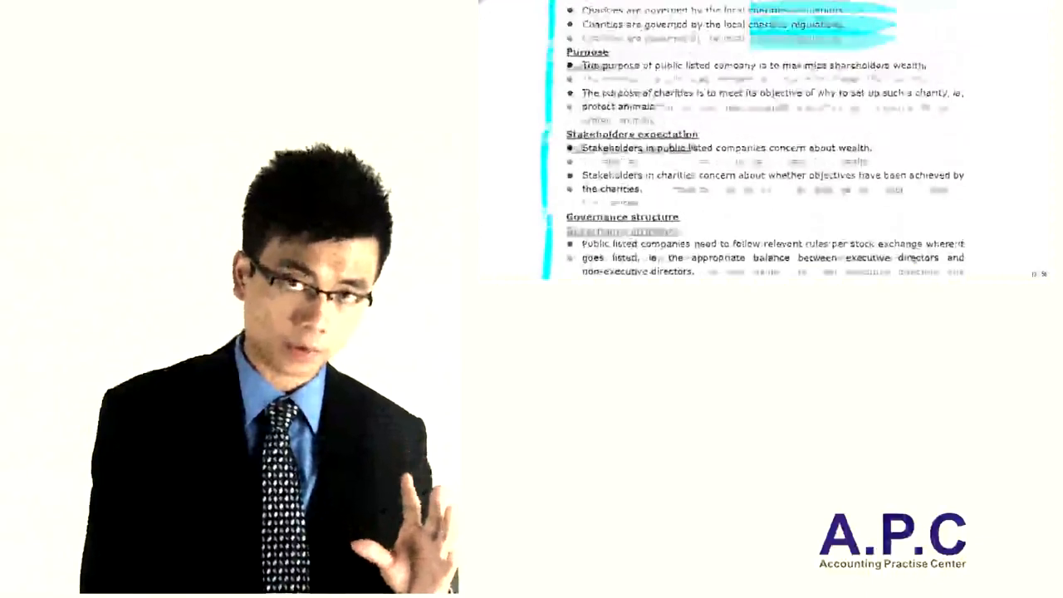